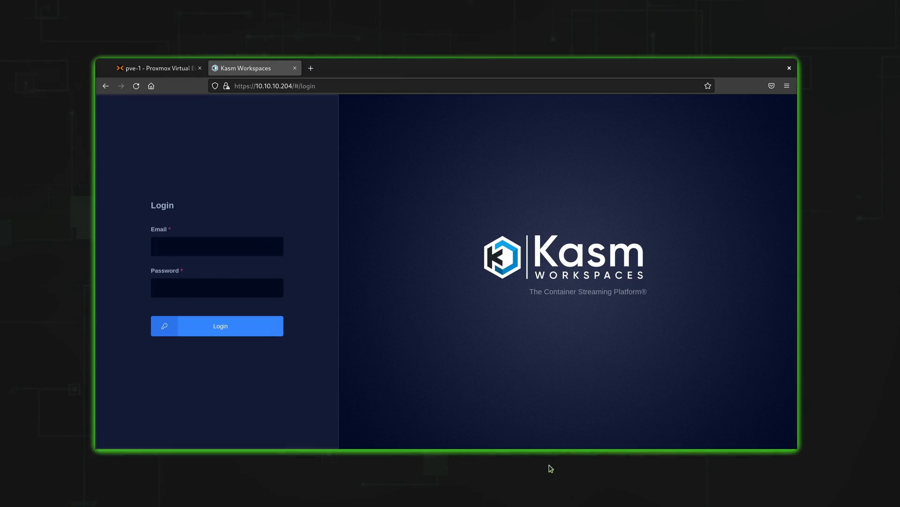
Sign in as admin, then start Firefox inside the streamed AlmaLinux desktop
text(admin@kasm.local)
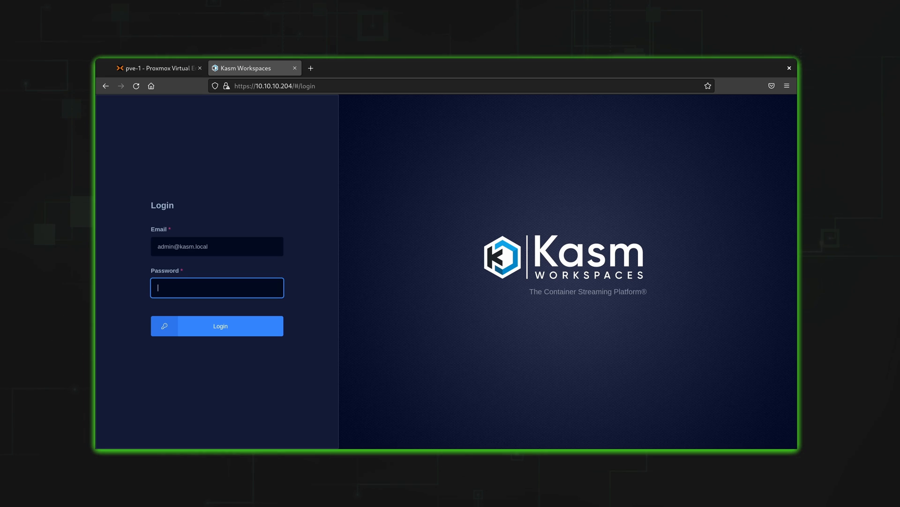
click(219, 325)
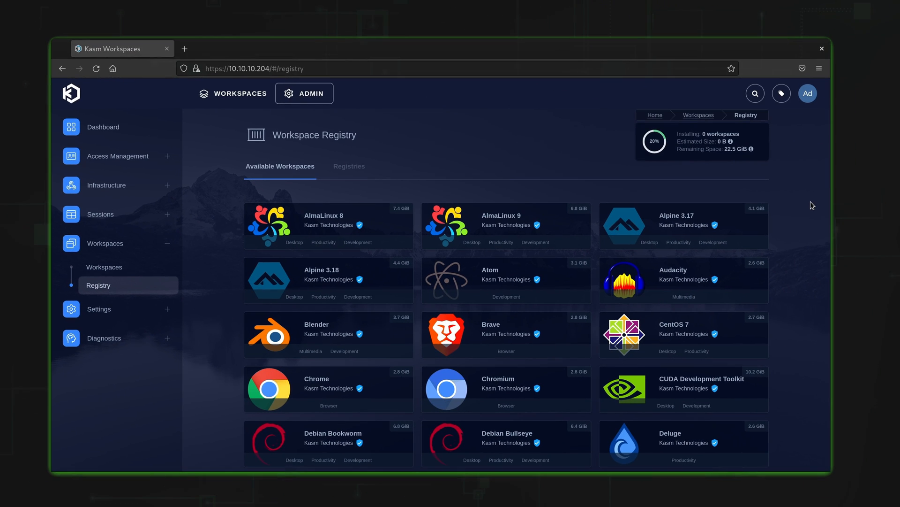
mouse_move(561, 220)
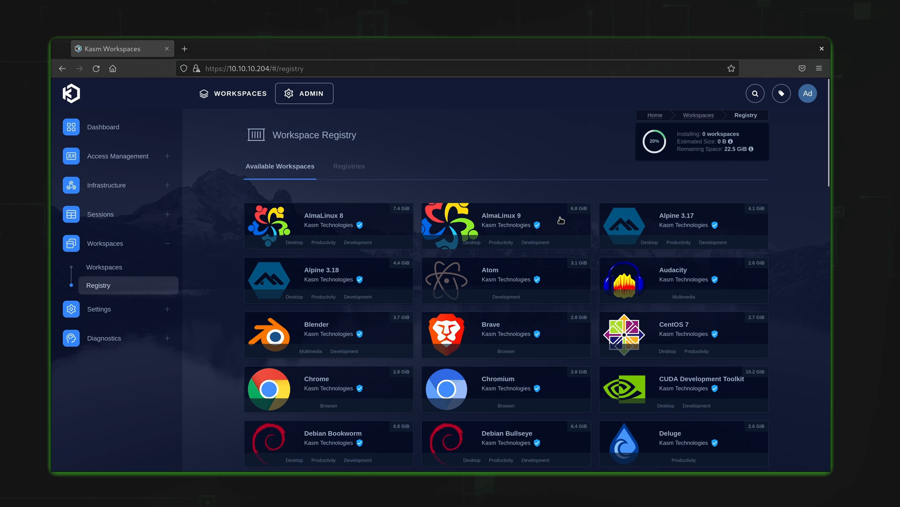
mouse_move(511, 229)
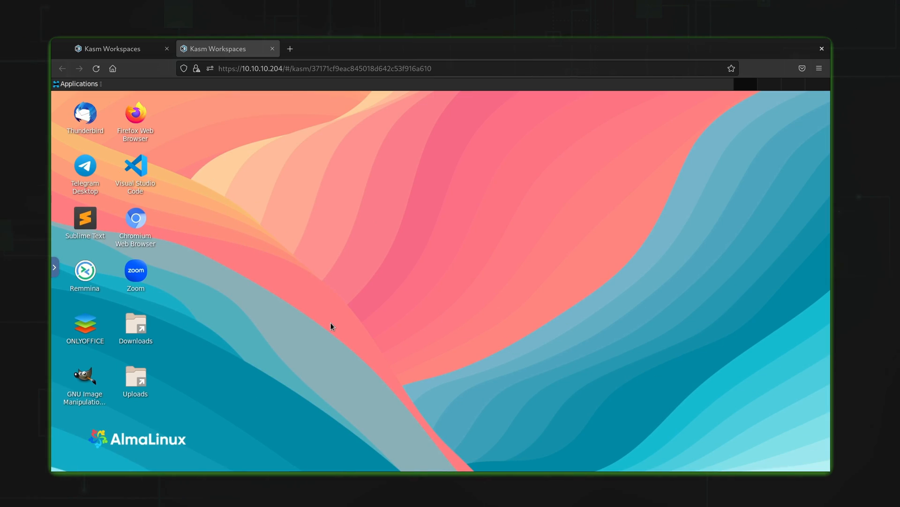
mouse_move(142, 121)
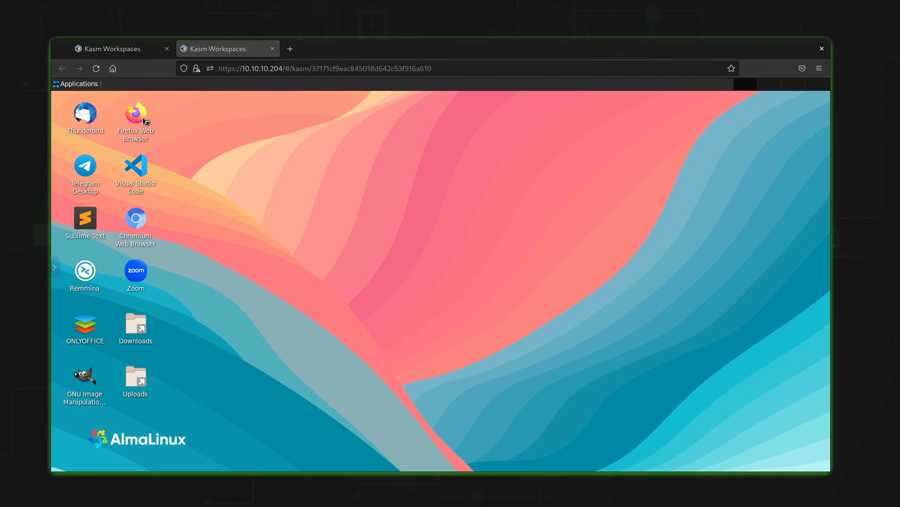
double_click(135, 114)
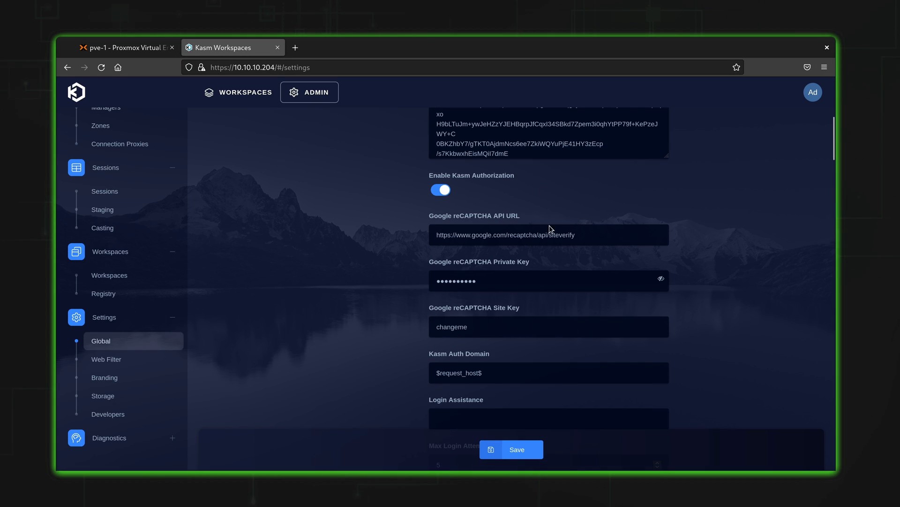
mouse_move(746, 366)
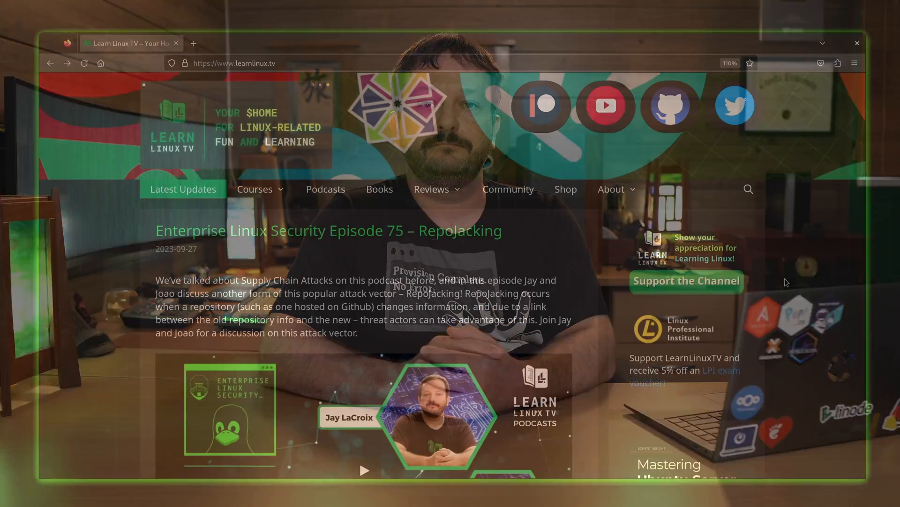
Navigate from the About menu to LearnLinuxTV's Content Ethics page
click(610, 189)
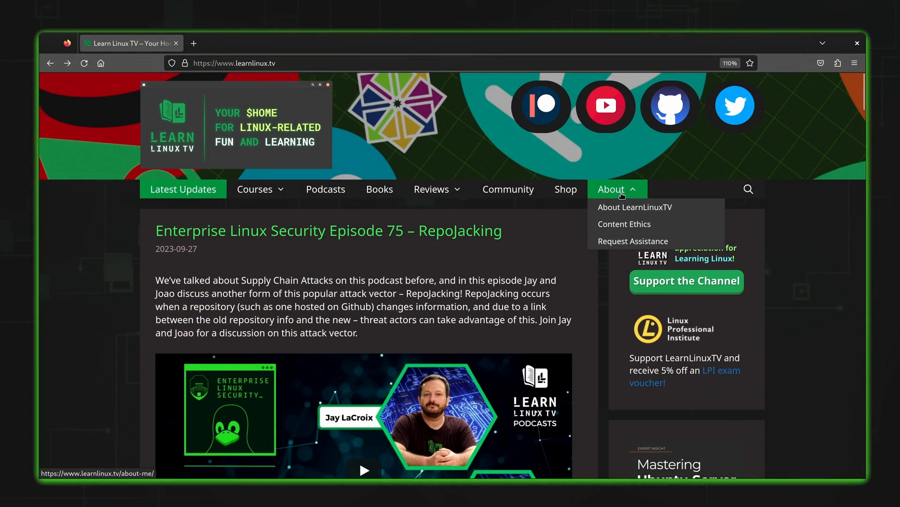
mouse_move(625, 223)
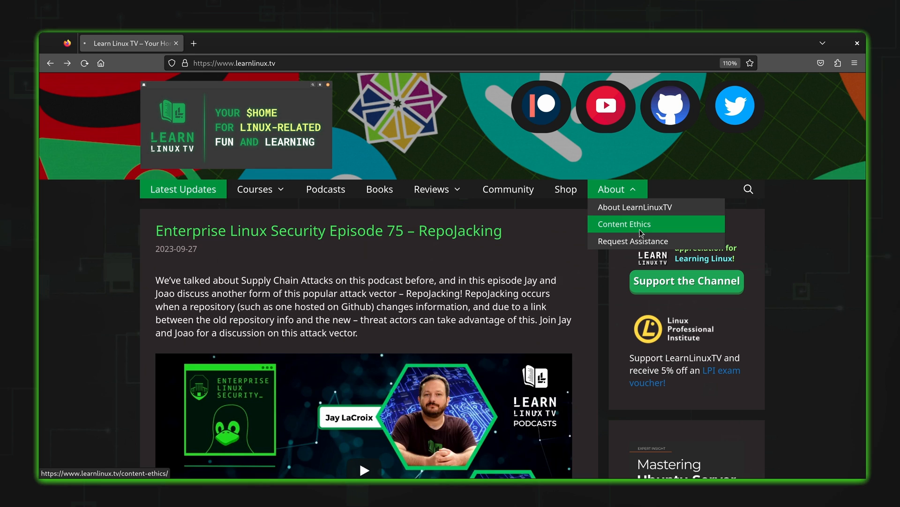
click(625, 224)
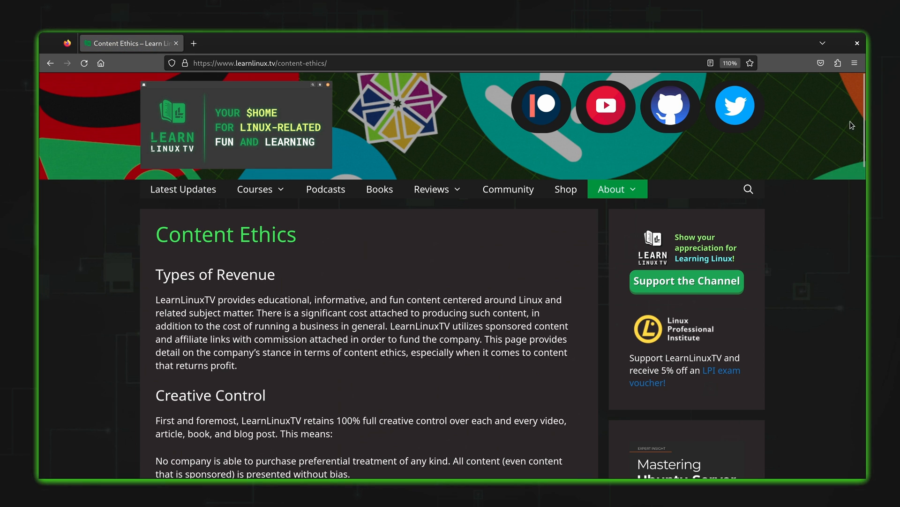
Read down through the revenue, sponsor, review and affiliate sections
scroll(down, 3)
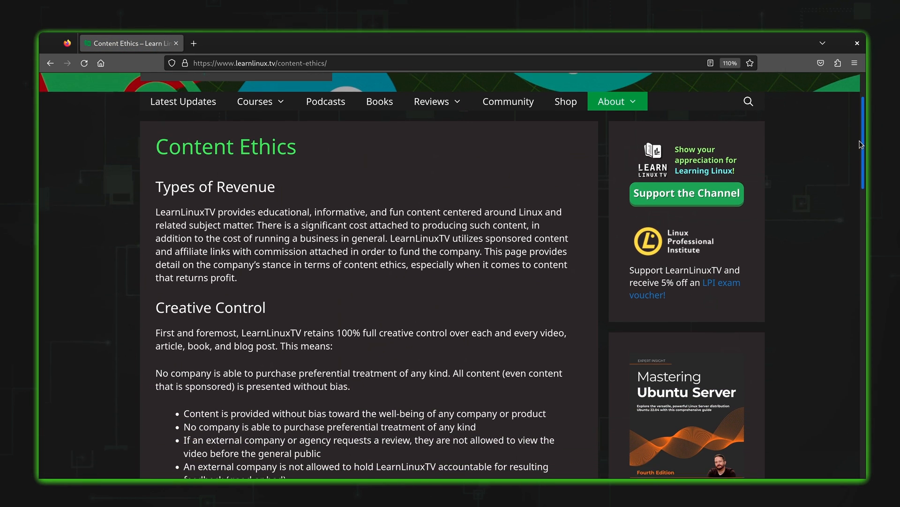
scroll(down, 3)
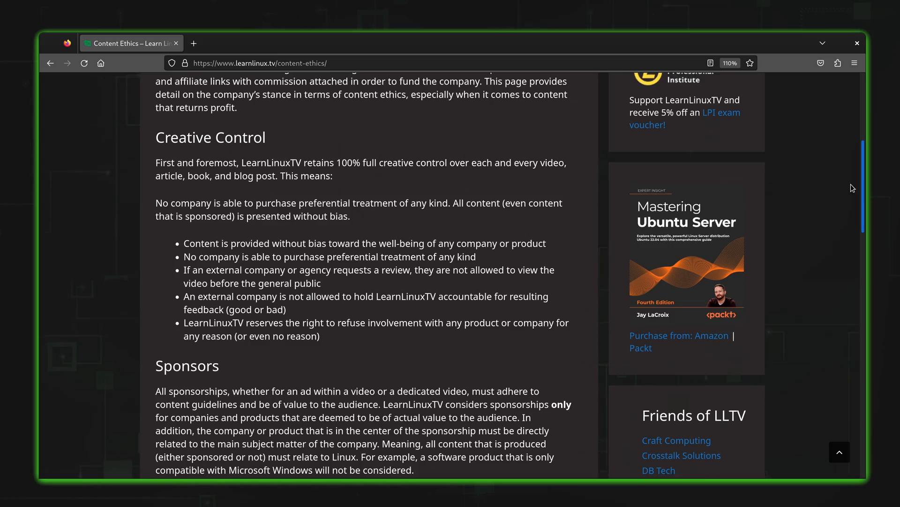
scroll(down, 3)
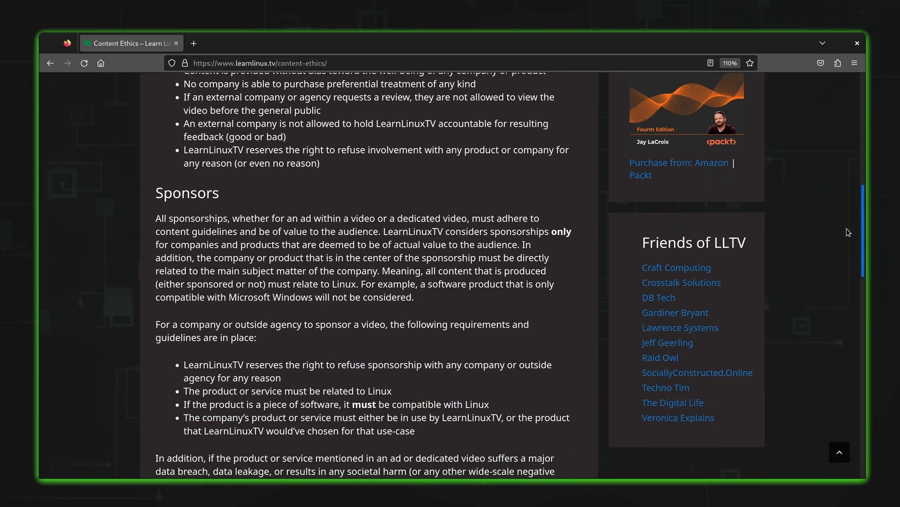
scroll(down, 3)
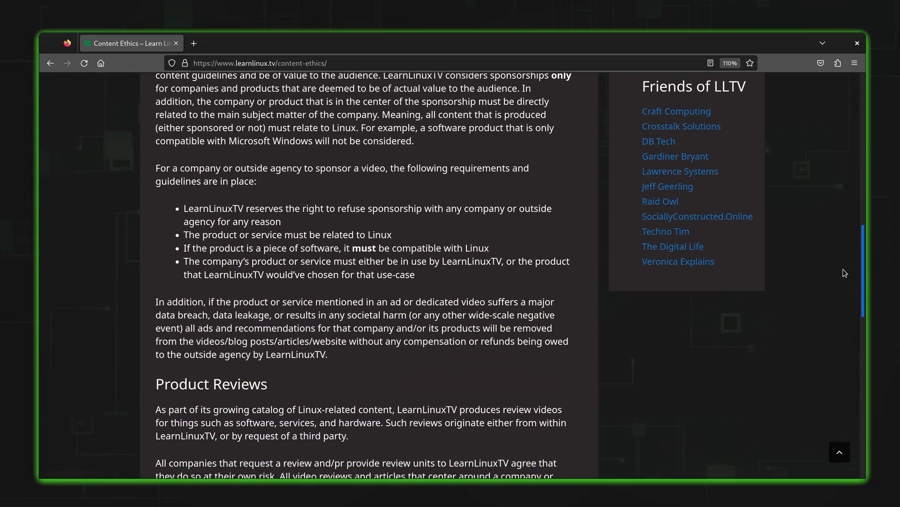
scroll(down, 3)
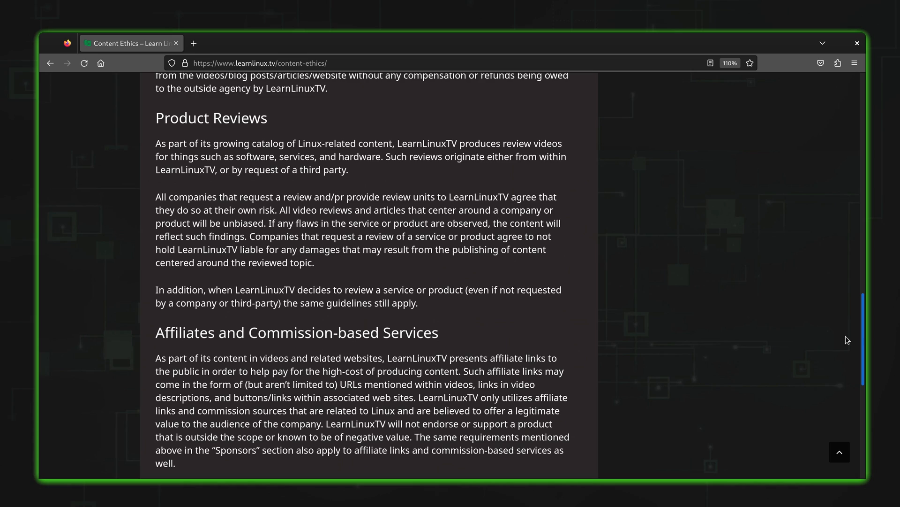
scroll(down, 3)
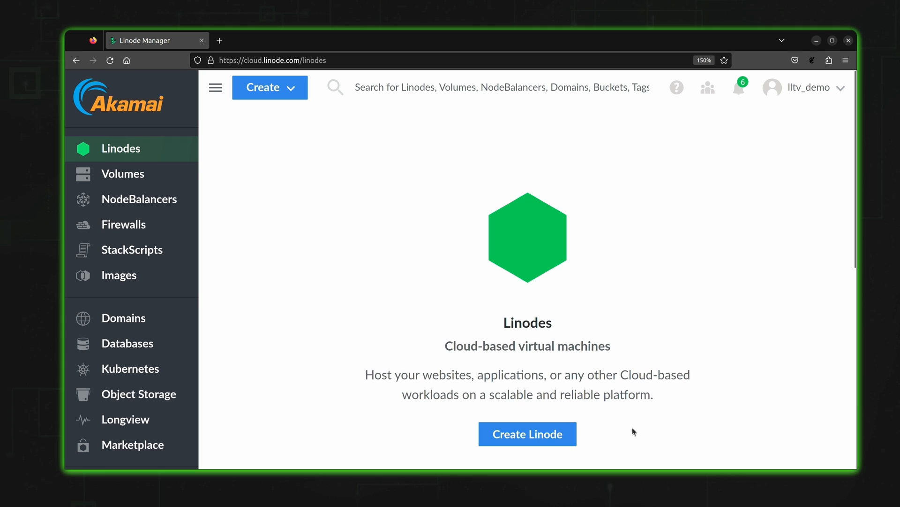
Create a new Linode, reviewing the image options, and watch ubuntu-us-east boot in Lish
click(526, 433)
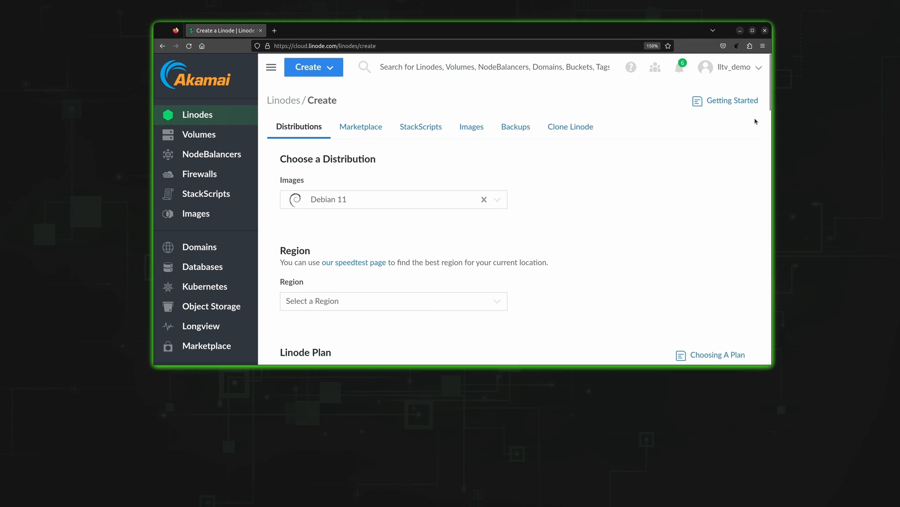
scroll(down, 3)
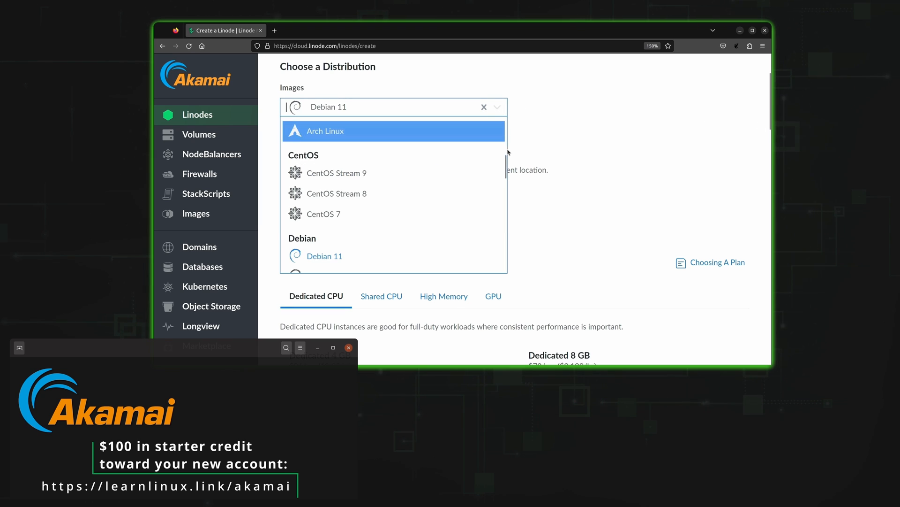
scroll(up, 3)
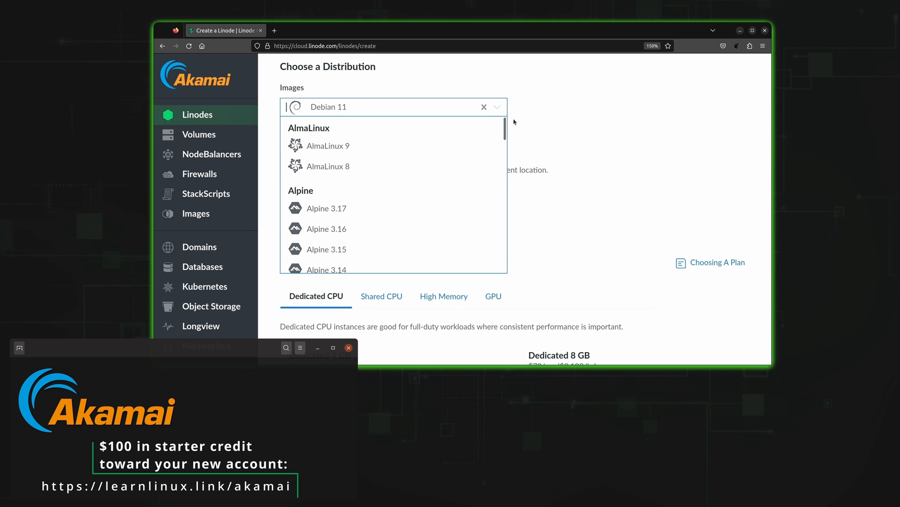
scroll(down, 3)
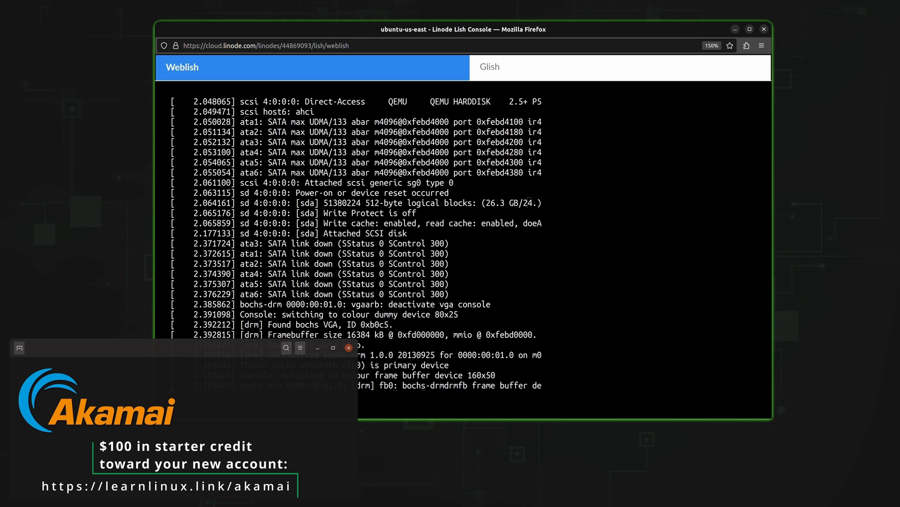
scroll(down, 3)
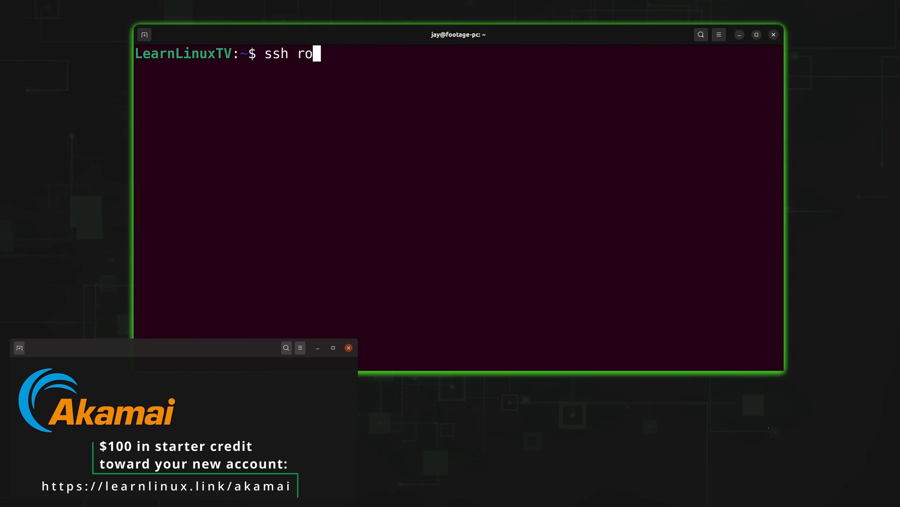
text(ot@104.200.28.187)
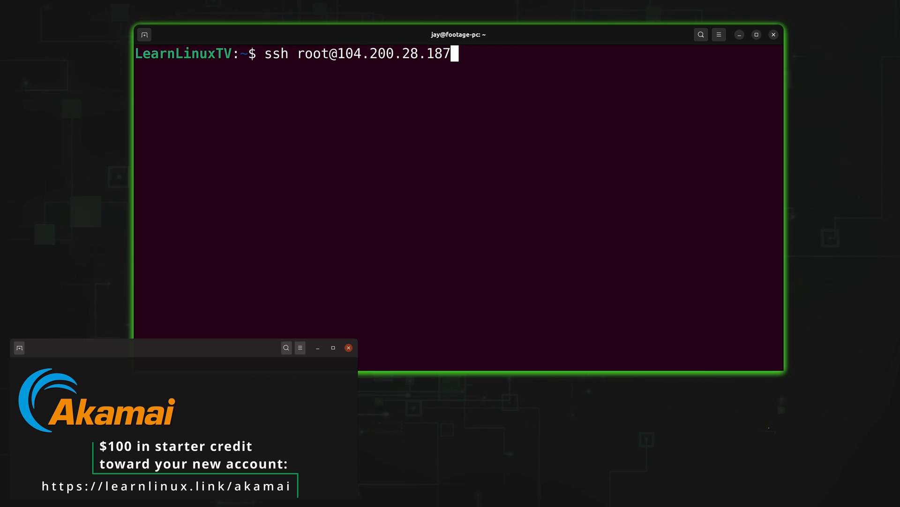
key(Return)
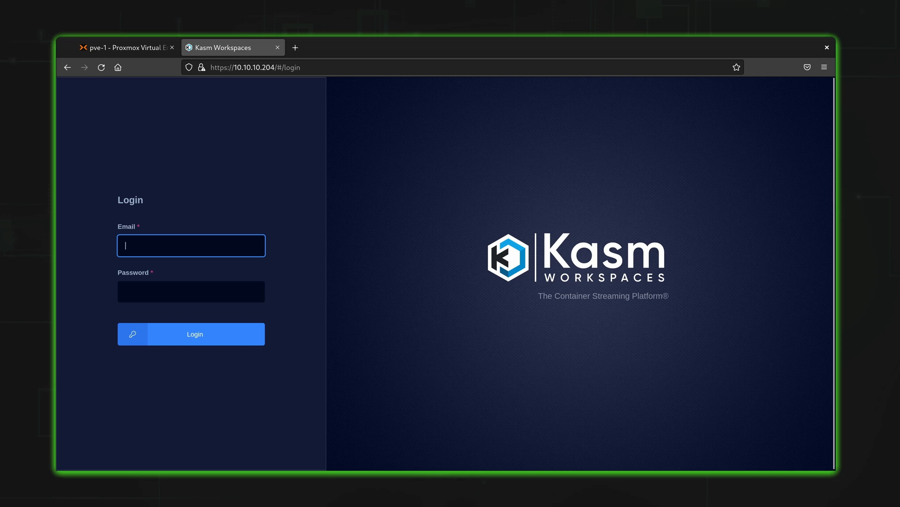
text(admin)
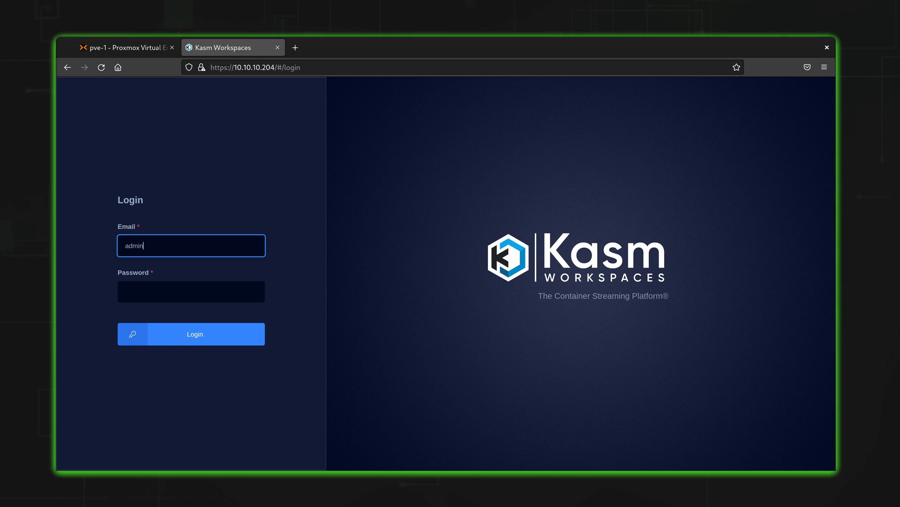
text(@kasm.lo)
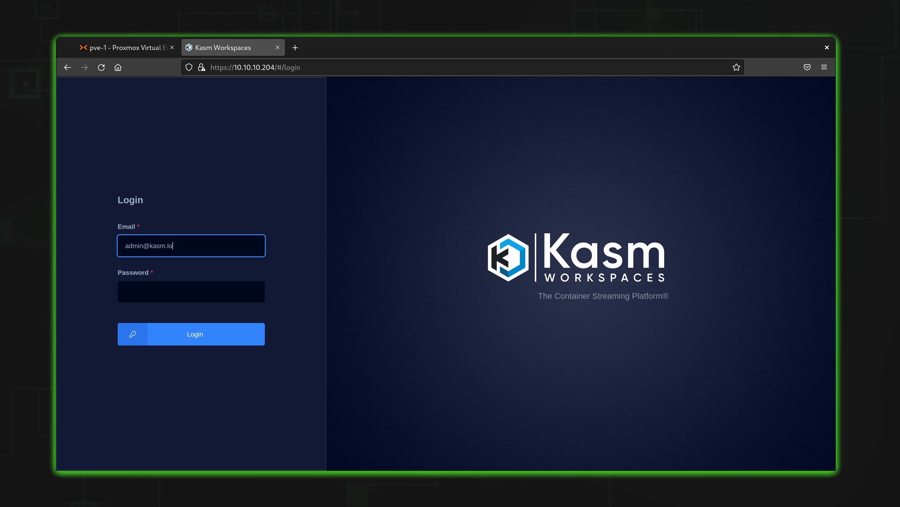
click(191, 290)
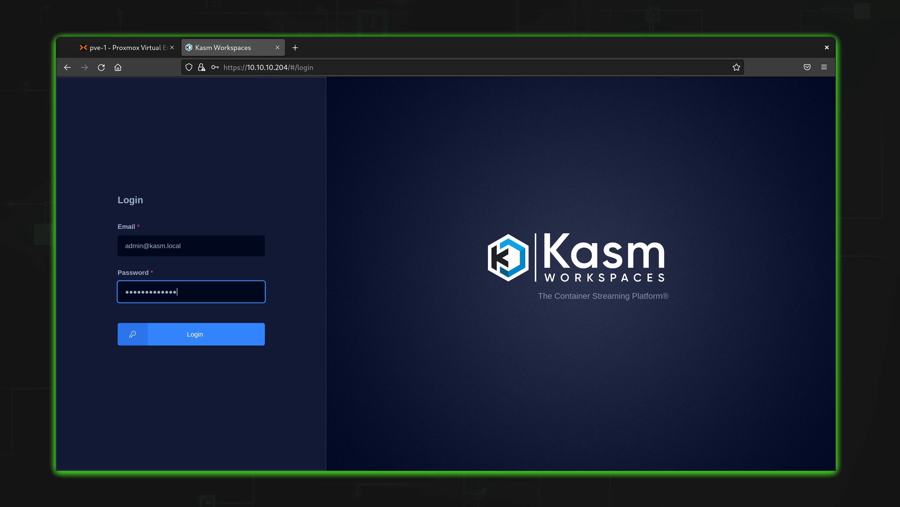
click(191, 334)
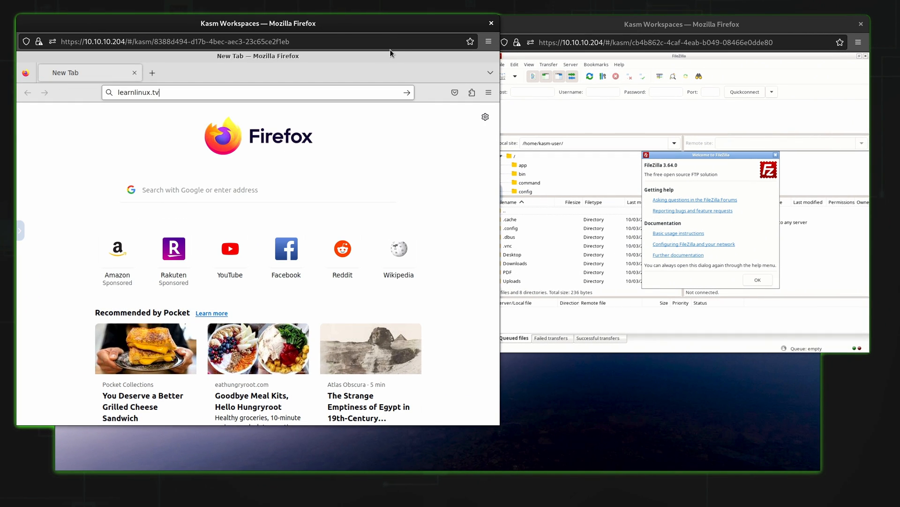
key(Return)
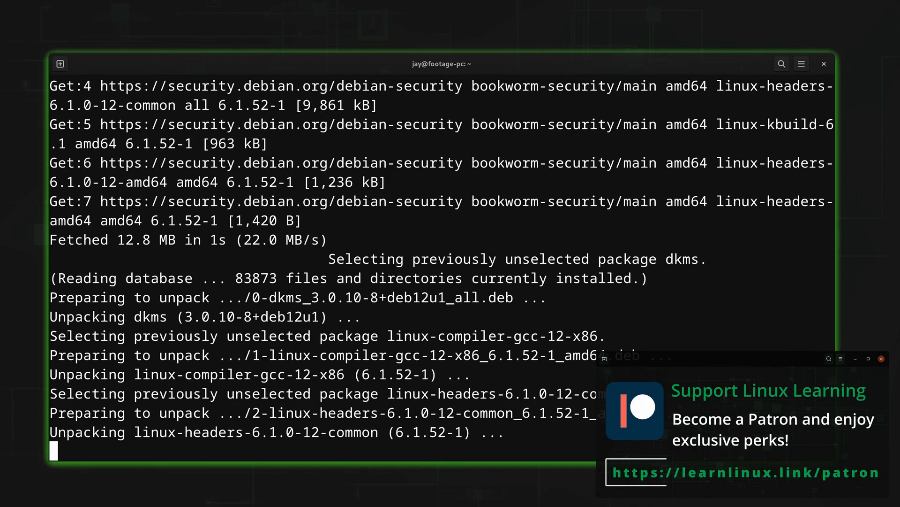
Follow the install script output as apt unpacks dkms and linux-headers packages
scroll(down, 3)
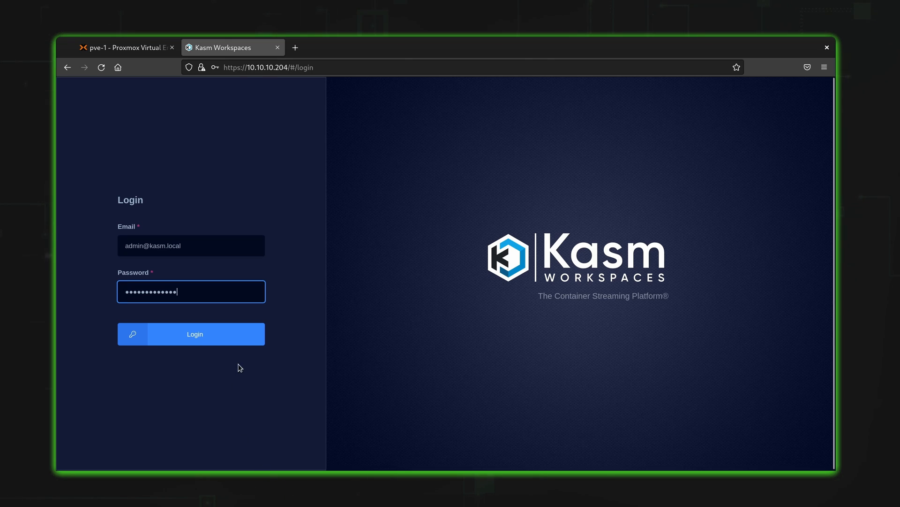
Sign in and move from the user dashboard into the admin area
click(190, 334)
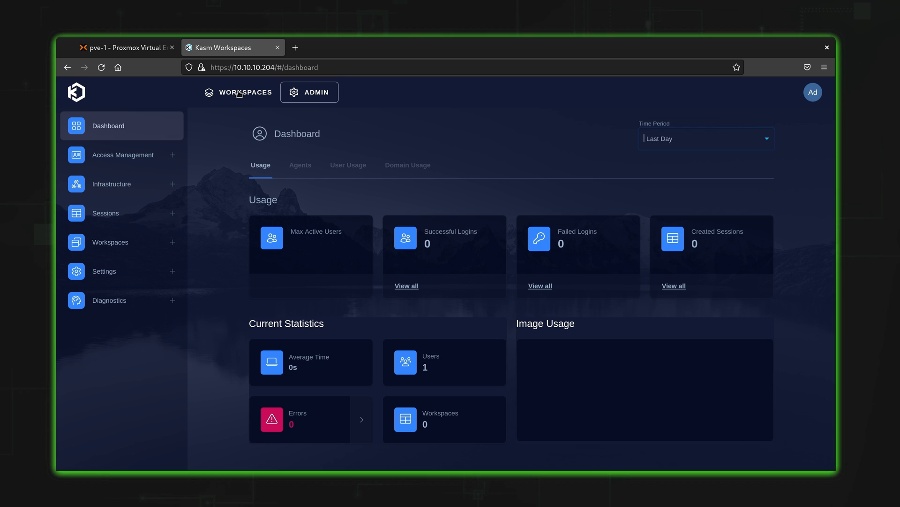
click(244, 91)
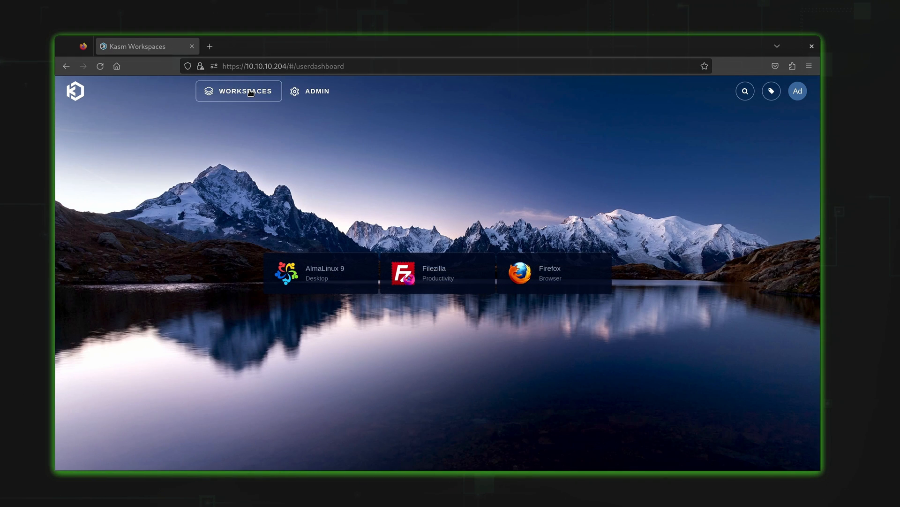
click(316, 273)
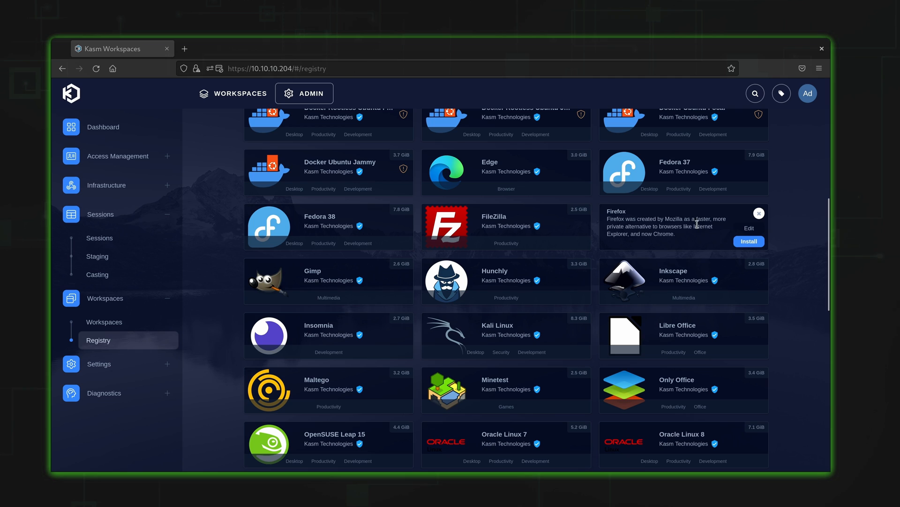
Install the Firefox workspace from the registry and return to the dashboard
click(748, 241)
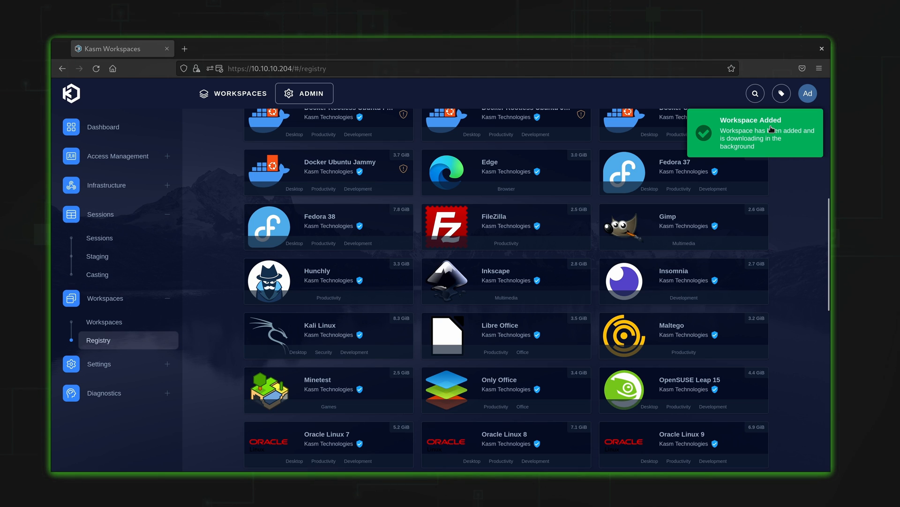
click(103, 126)
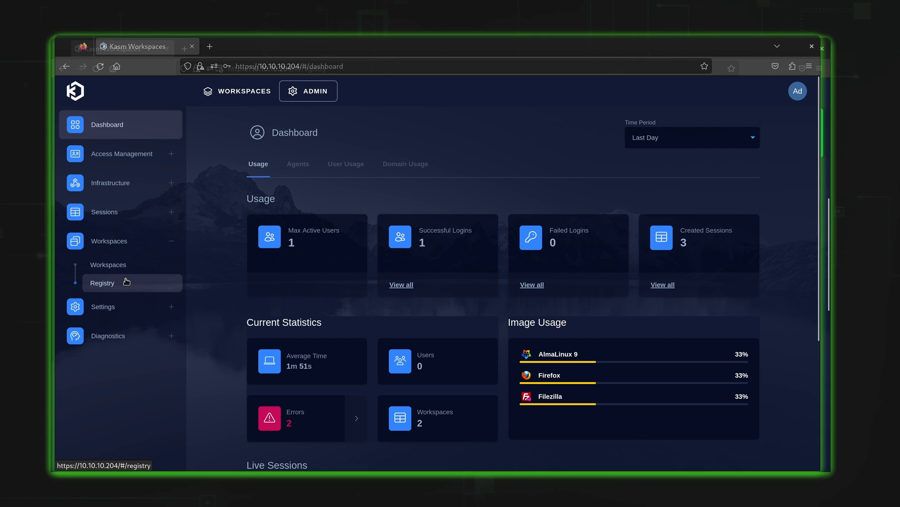
Update the LinuxServer.io registry store from the Registries list
click(102, 282)
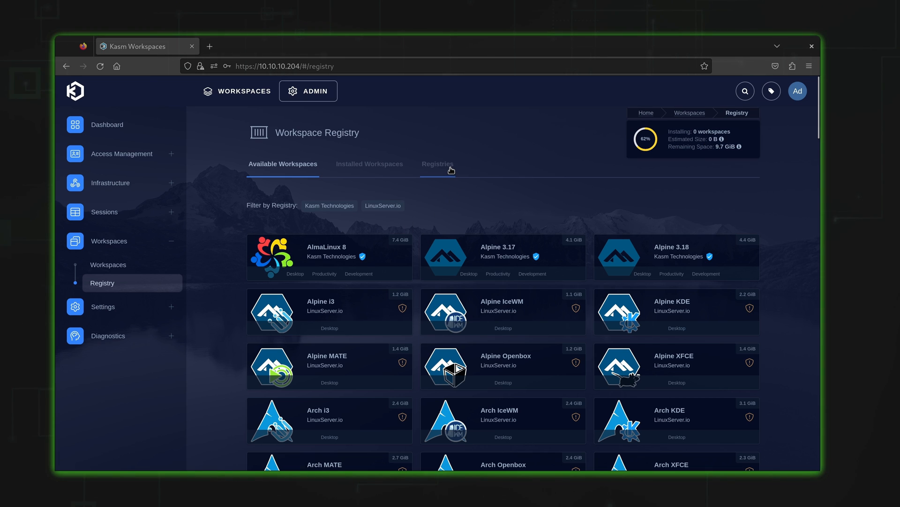
click(438, 163)
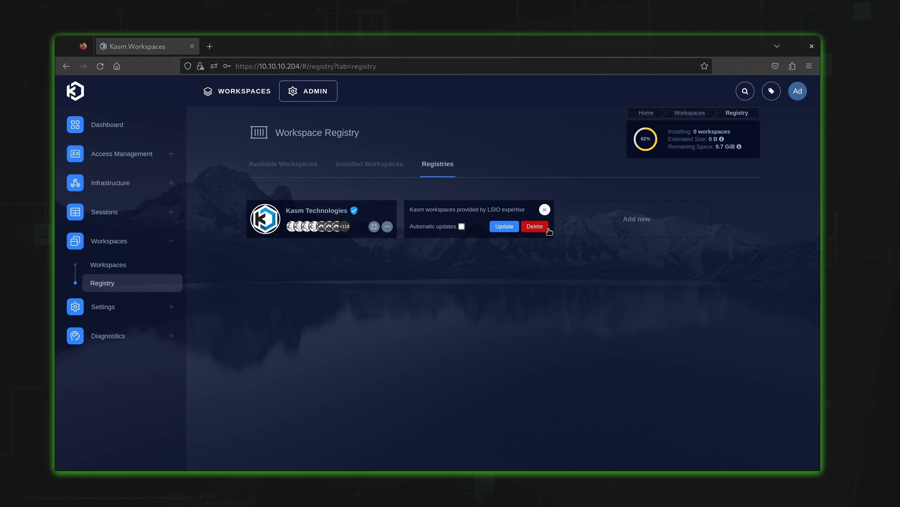
click(503, 226)
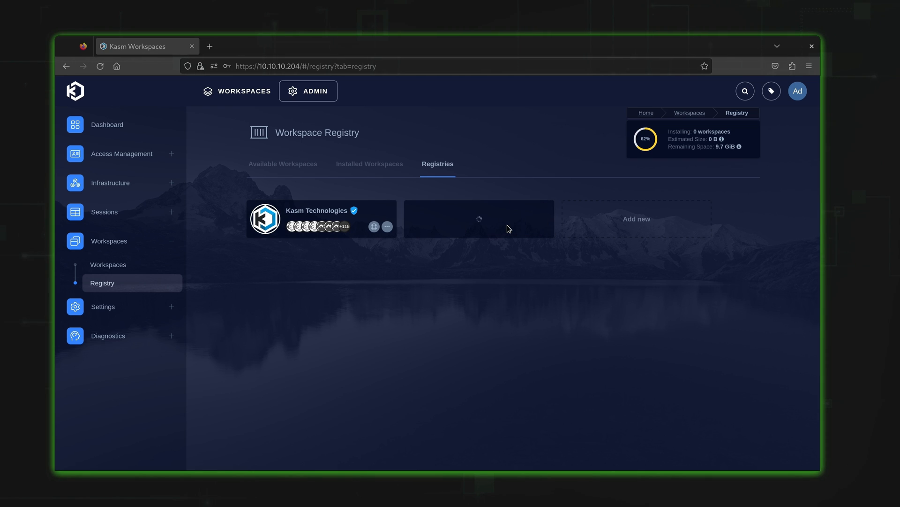
click(504, 226)
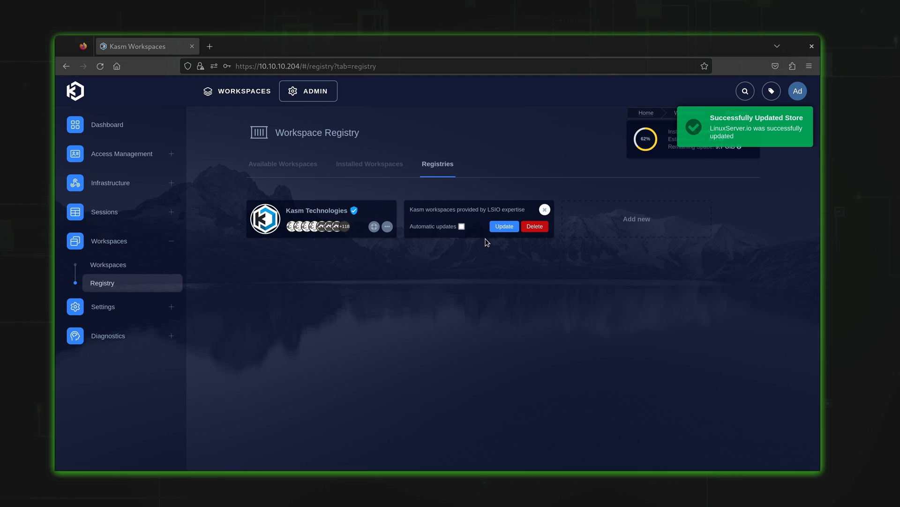
click(461, 226)
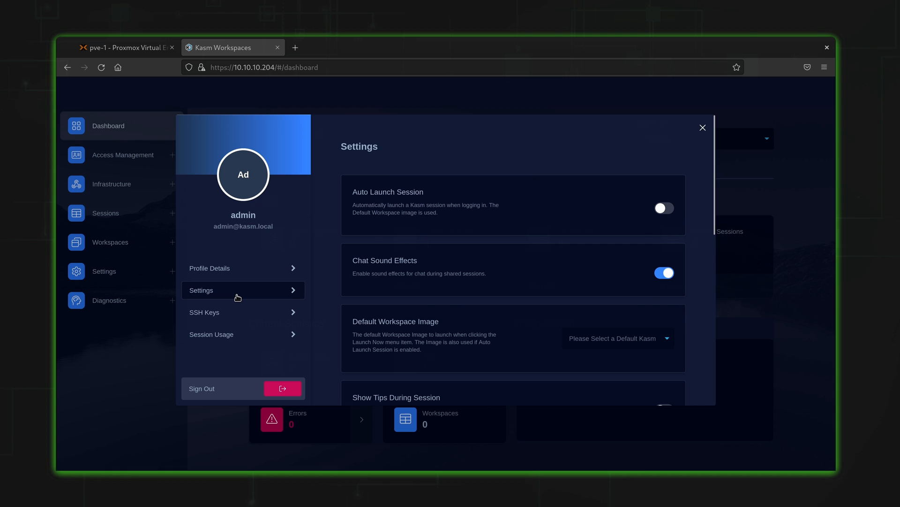
mouse_move(709, 203)
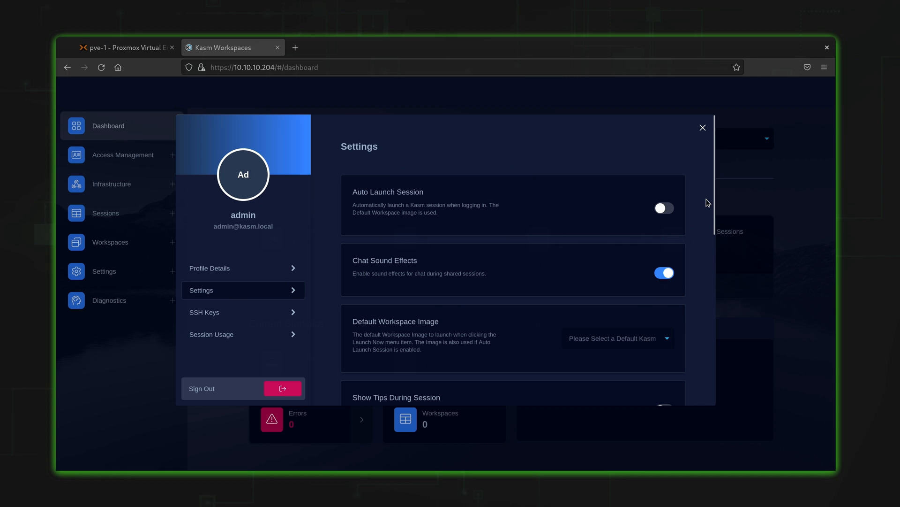
scroll(down, 3)
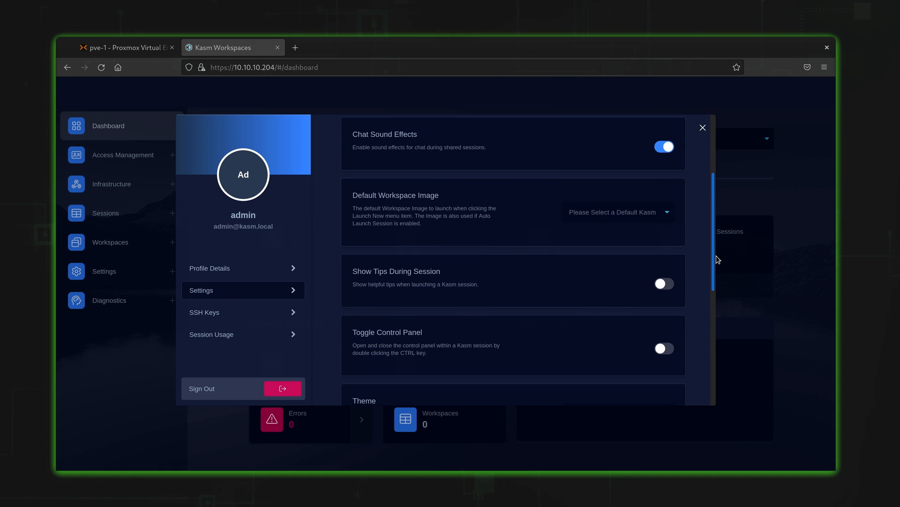
scroll(down, 3)
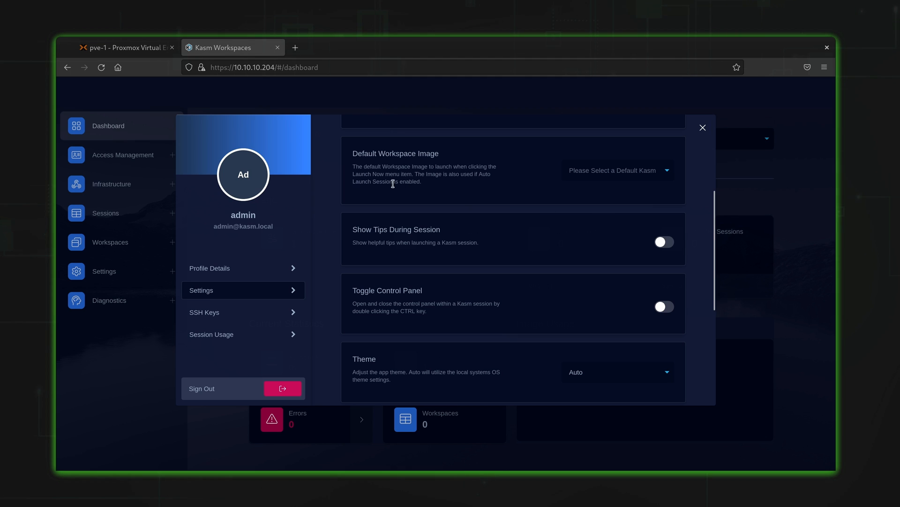
mouse_move(553, 184)
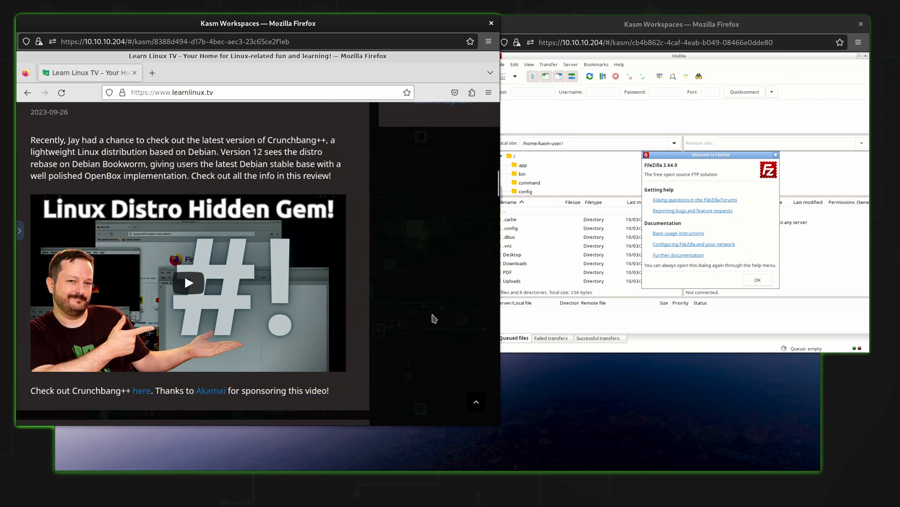
Bring up the AlmaLinux session's Applications menu to browse its Internet programs
scroll(down, 3)
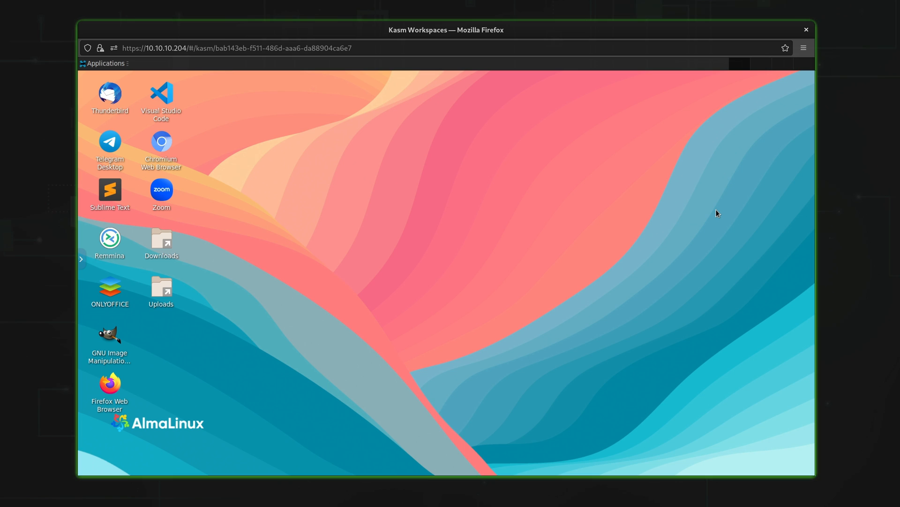
mouse_move(125, 82)
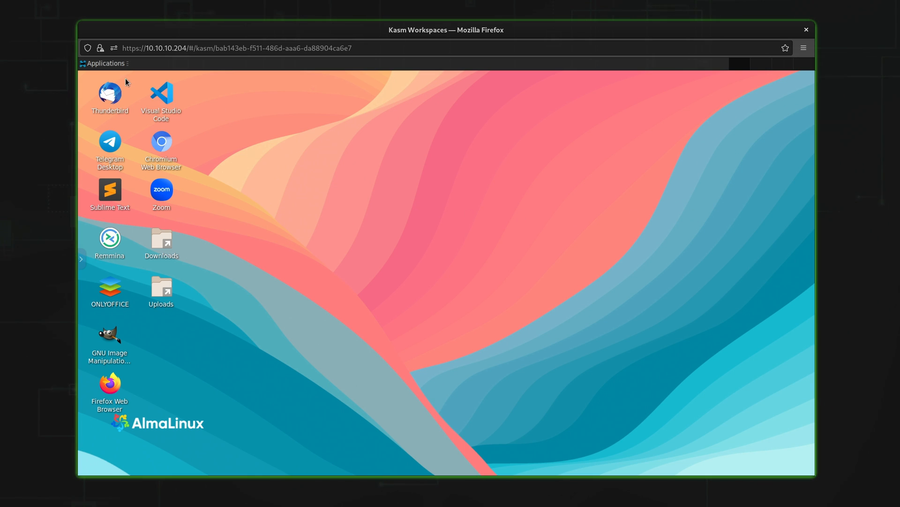
click(102, 63)
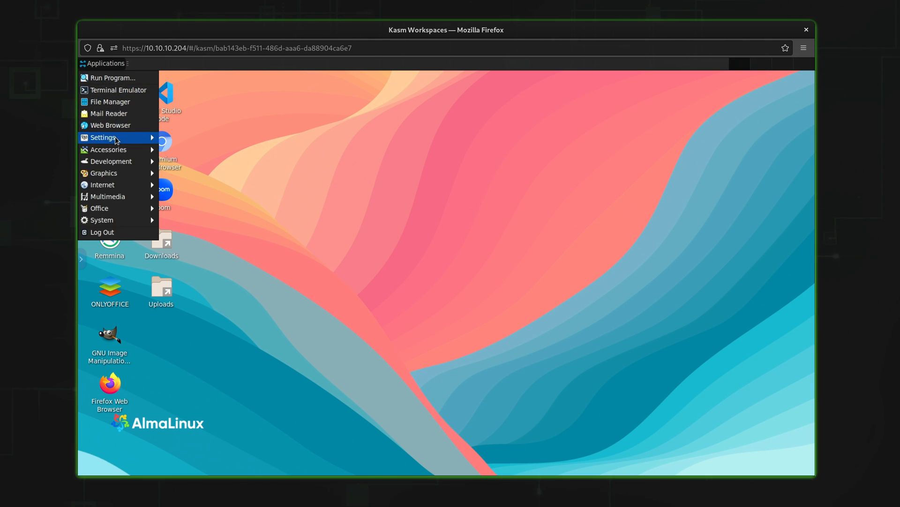
mouse_move(104, 173)
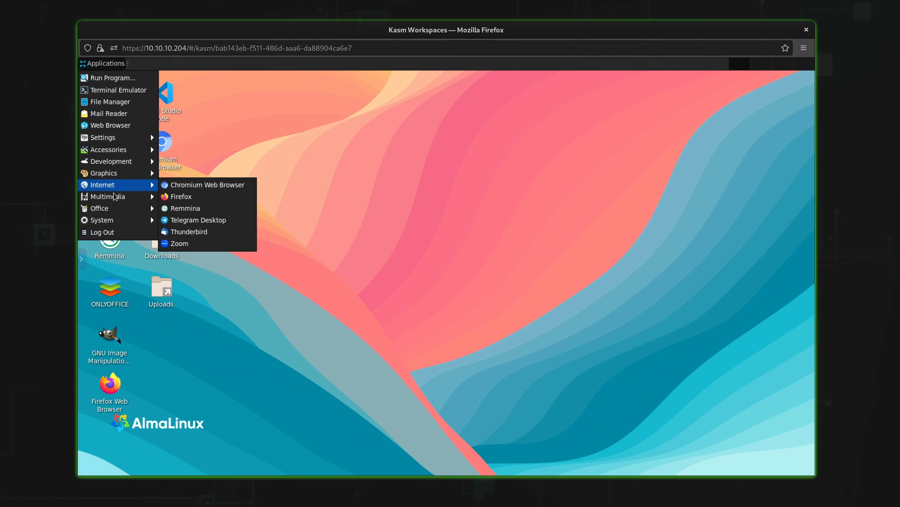
mouse_move(115, 208)
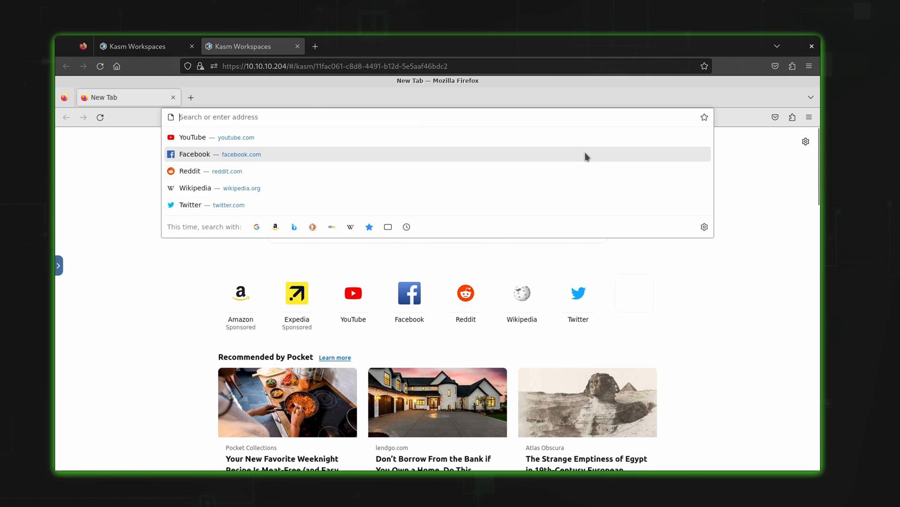
Load learnlinux.tv from the Firefox session's address bar
text(learnlinux.tv)
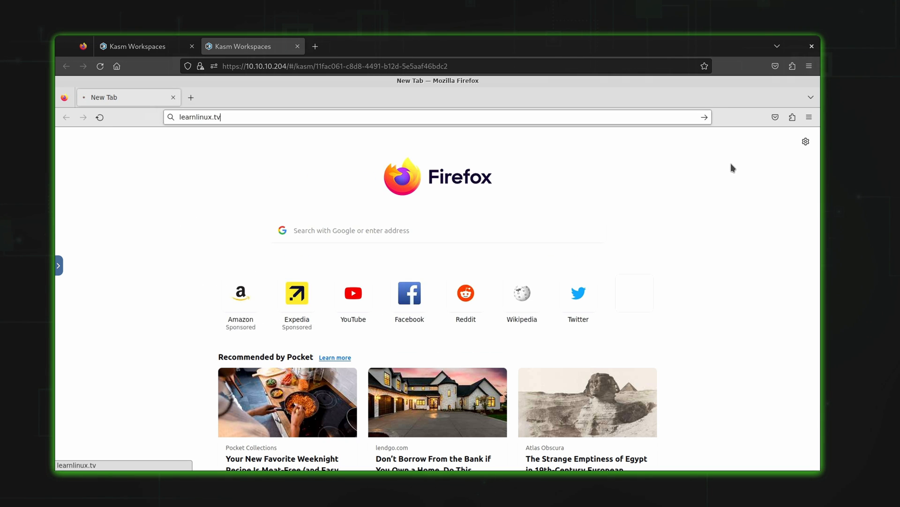
key(Return)
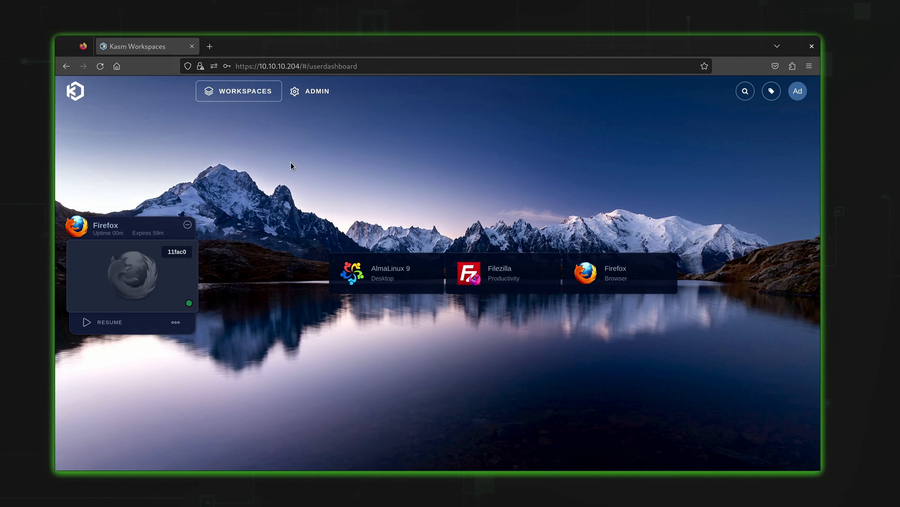
Delete the running Firefox session via its actions menu and confirm the deletion
click(175, 322)
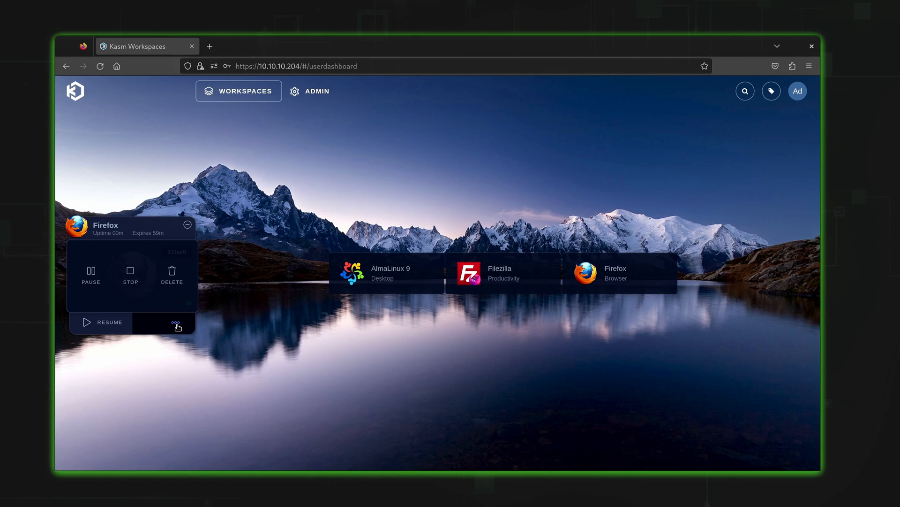
click(171, 274)
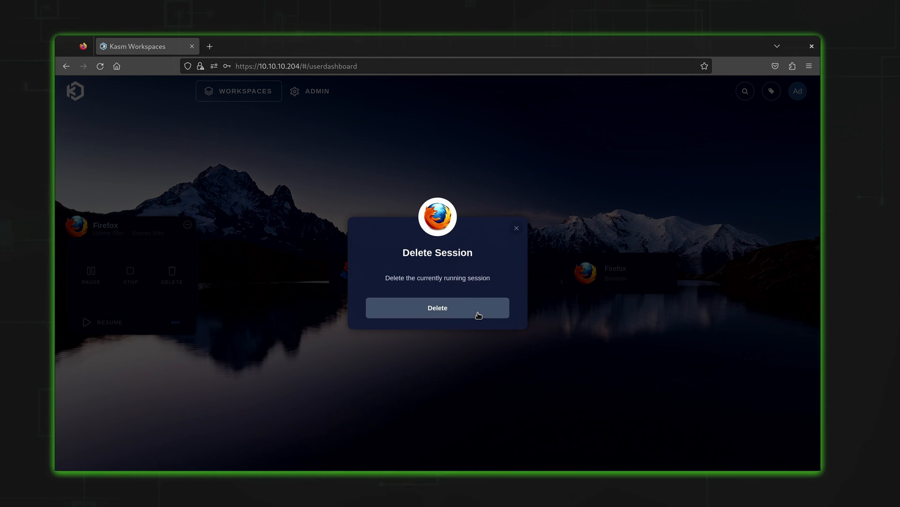
click(437, 308)
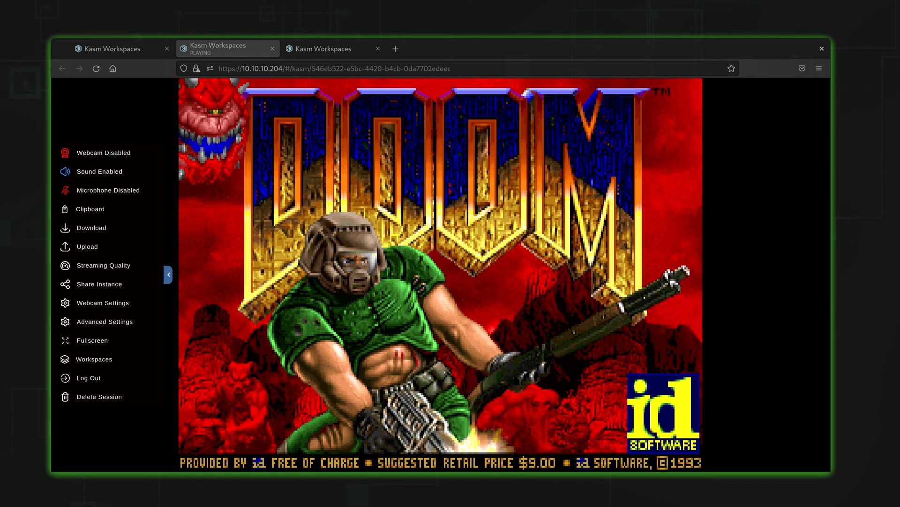
Launch the Doom workspace so it streams in a session with the side control panel
click(168, 274)
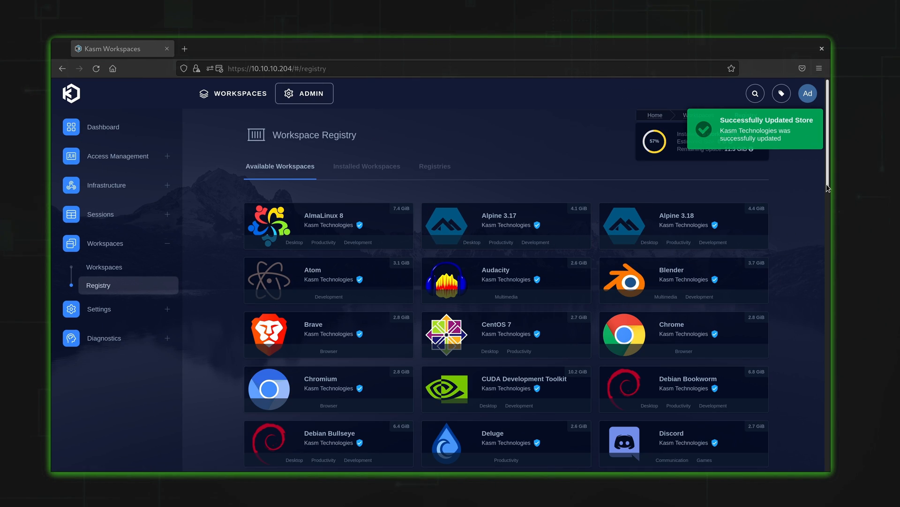
Scroll the Available Workspaces list down past entries like Kali Linux to Doom
scroll(down, 3)
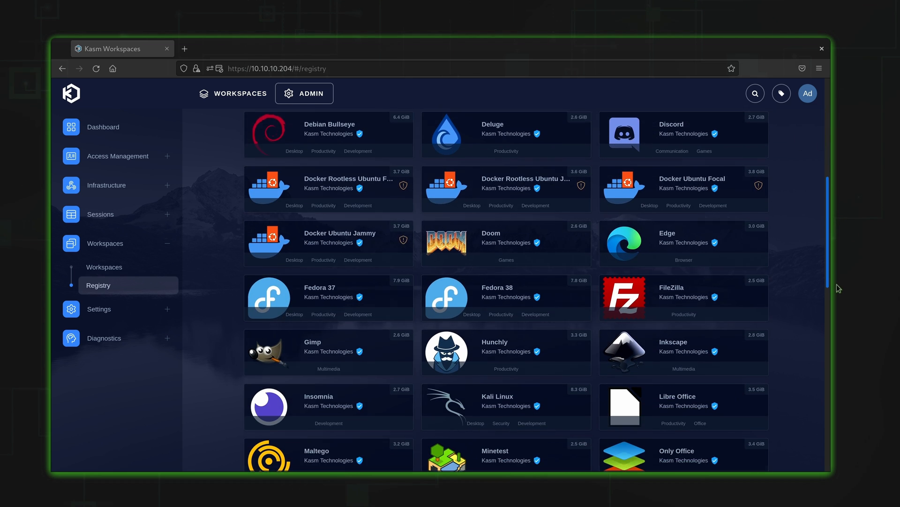
scroll(down, 3)
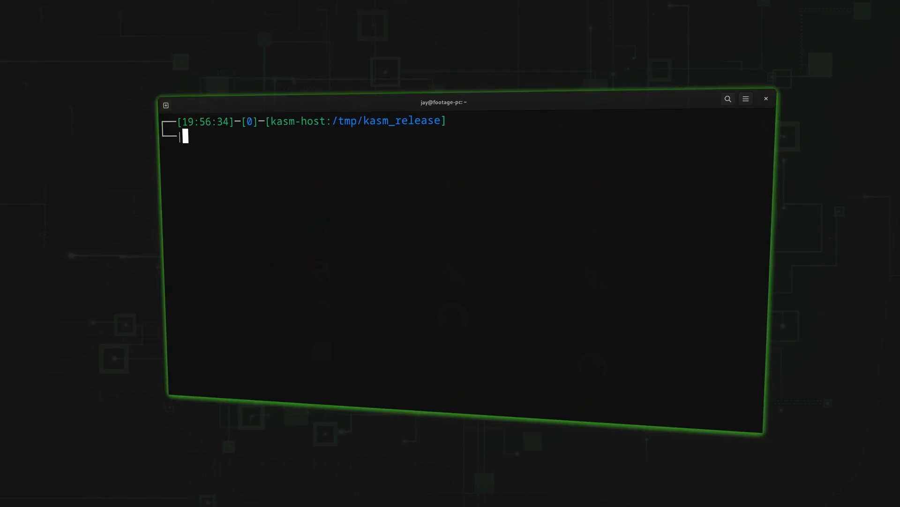
Run 'sudo ./install.sh' and answer 'y' at the EULA prompt so installation begins
text(sudo ./)
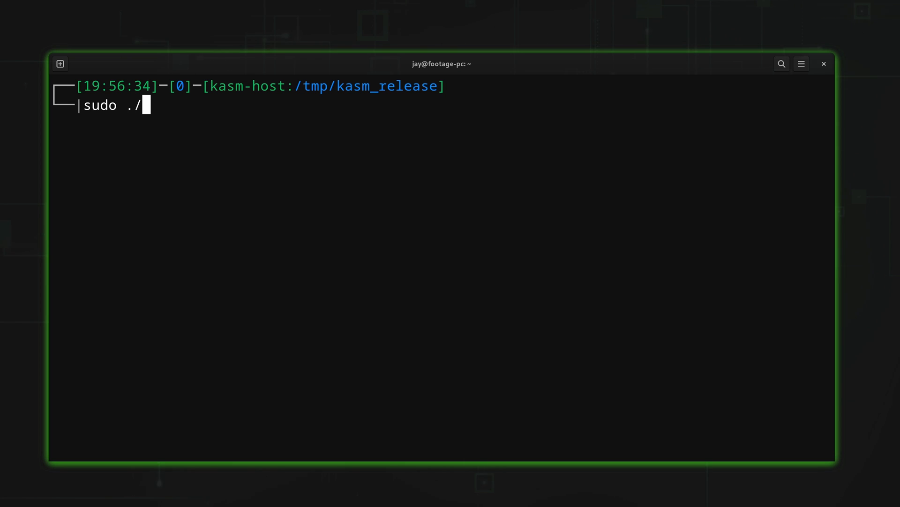
text(install.sh)
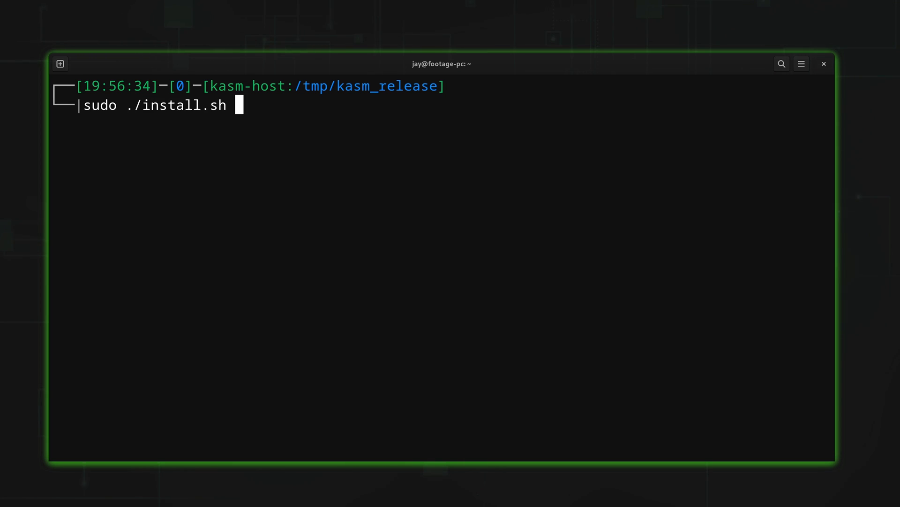
key(Return)
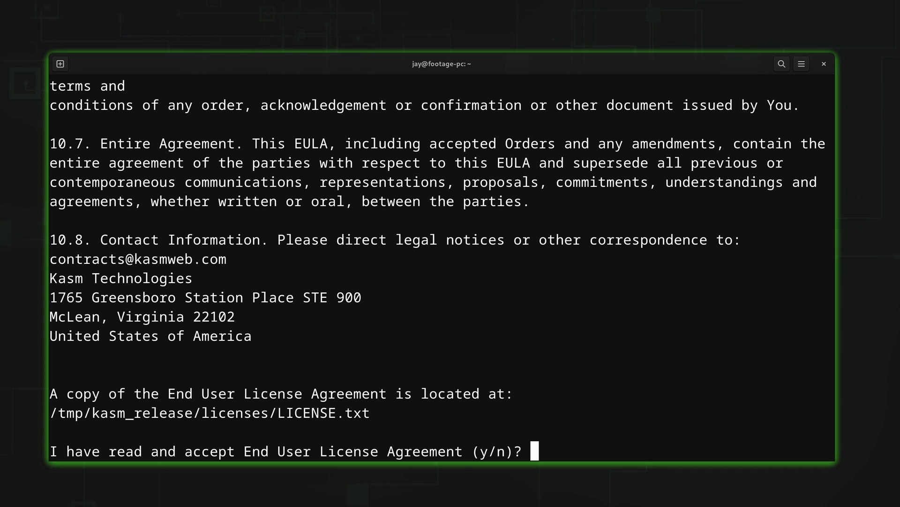
text(y)
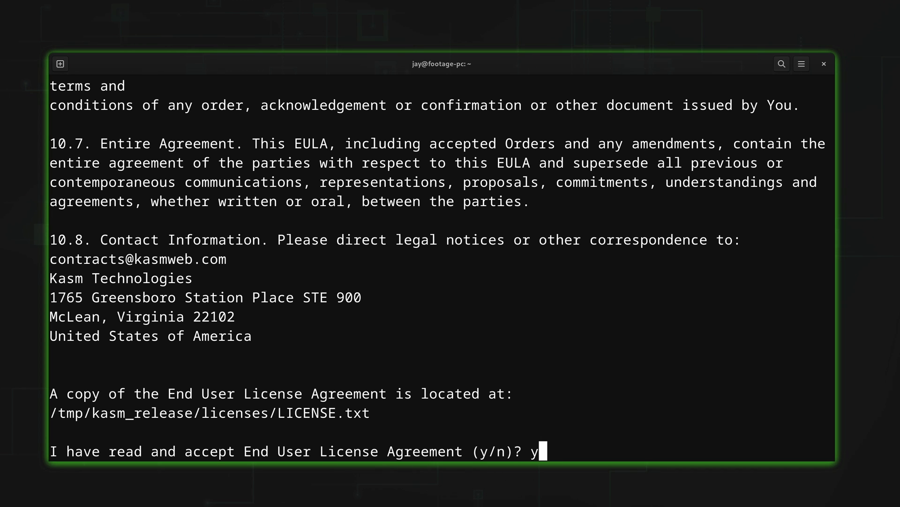
key(Return)
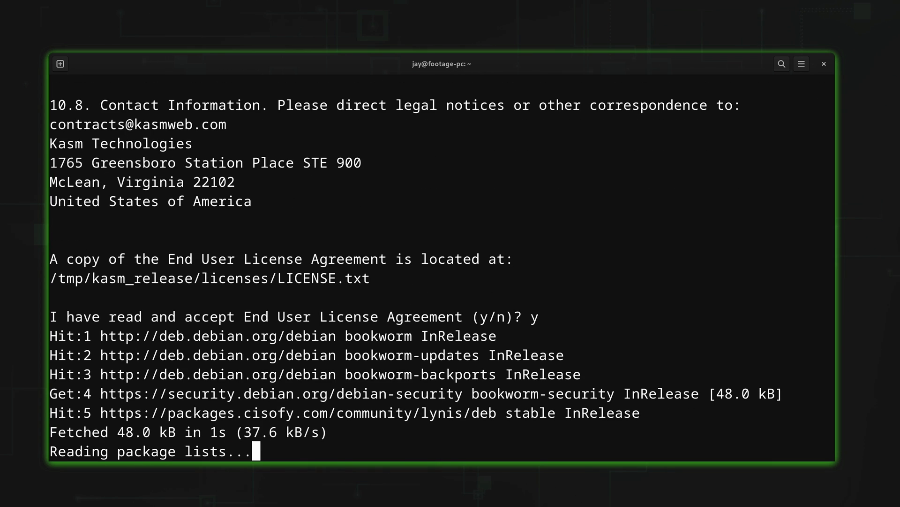